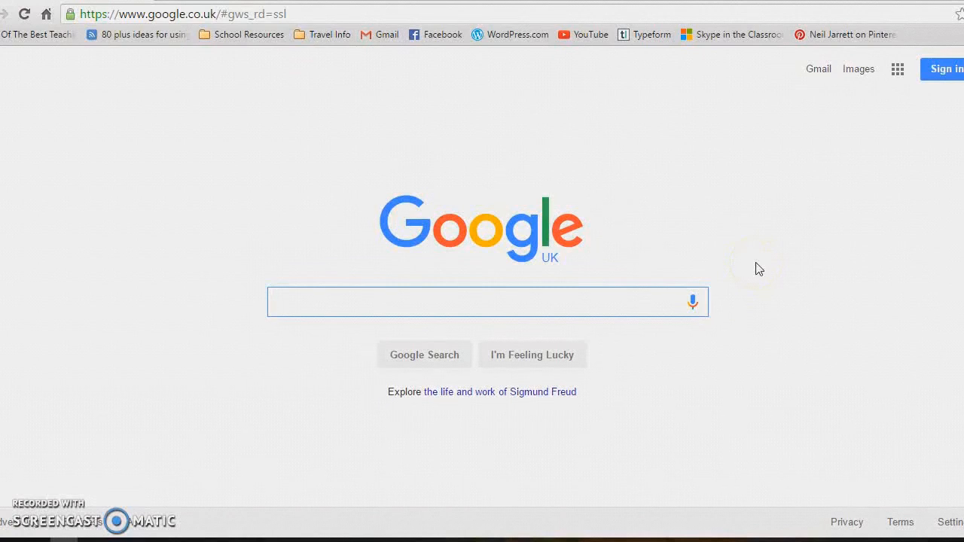
- Search Google for "docs" and open the Google Docs product result
left_click(488, 301)
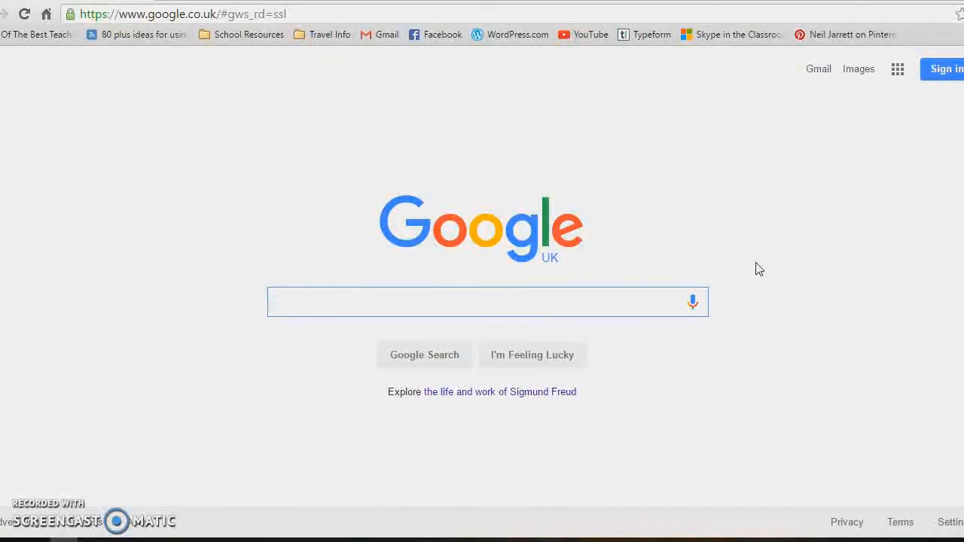
left_click(488, 301)
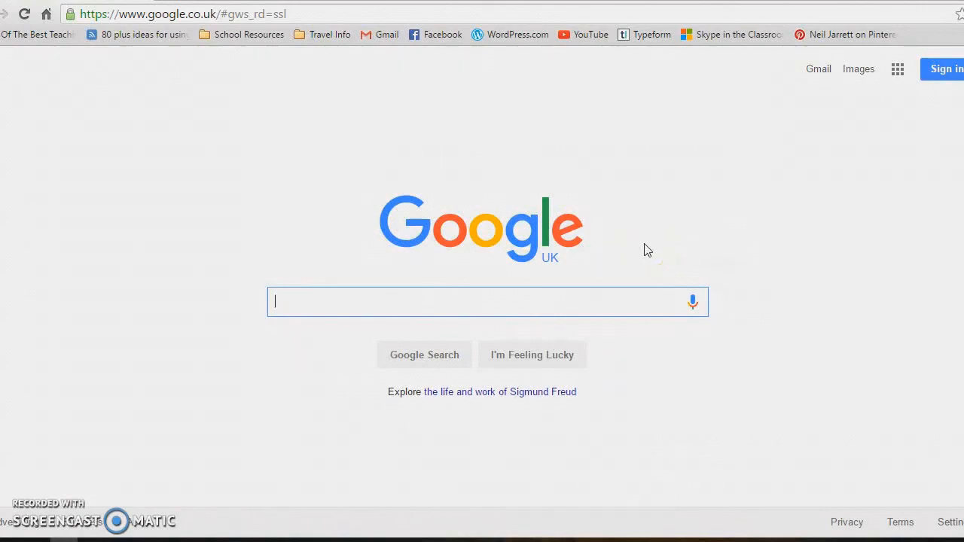
type("docs")
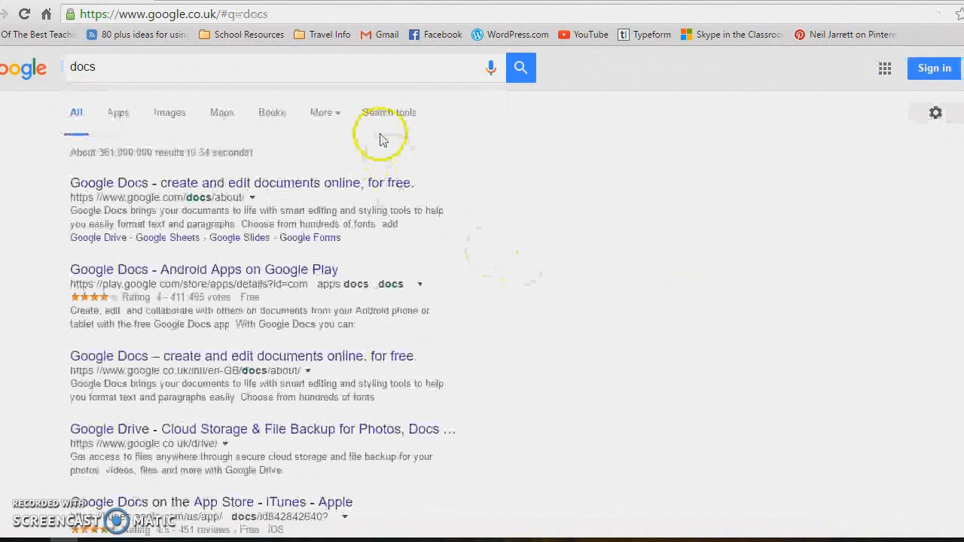
left_click(241, 182)
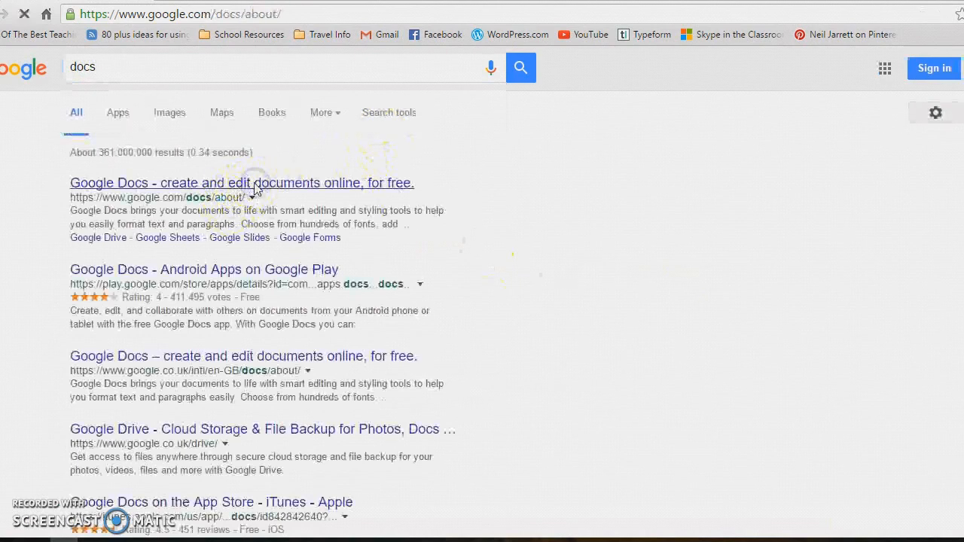
left_click(241, 184)
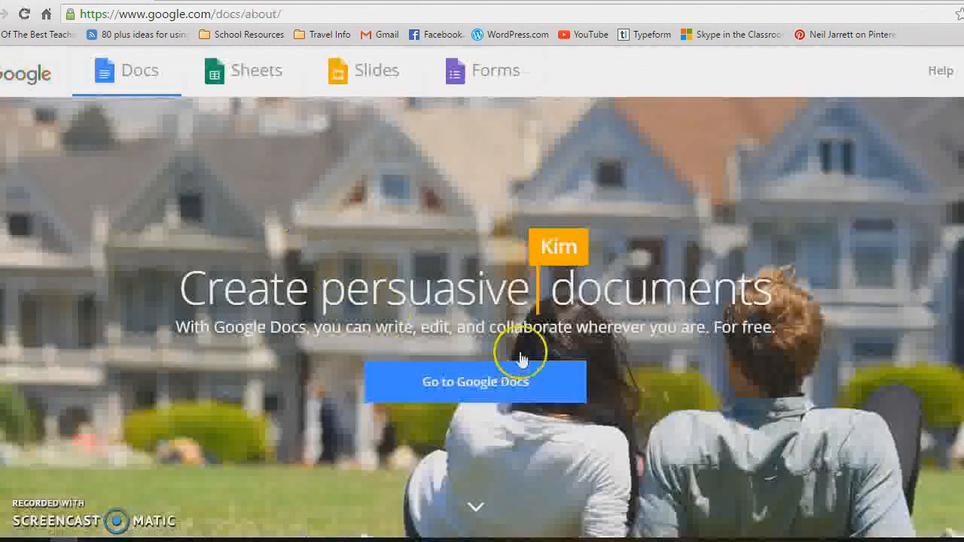
- Go to the Google Docs home and create a new blank document
left_click(476, 381)
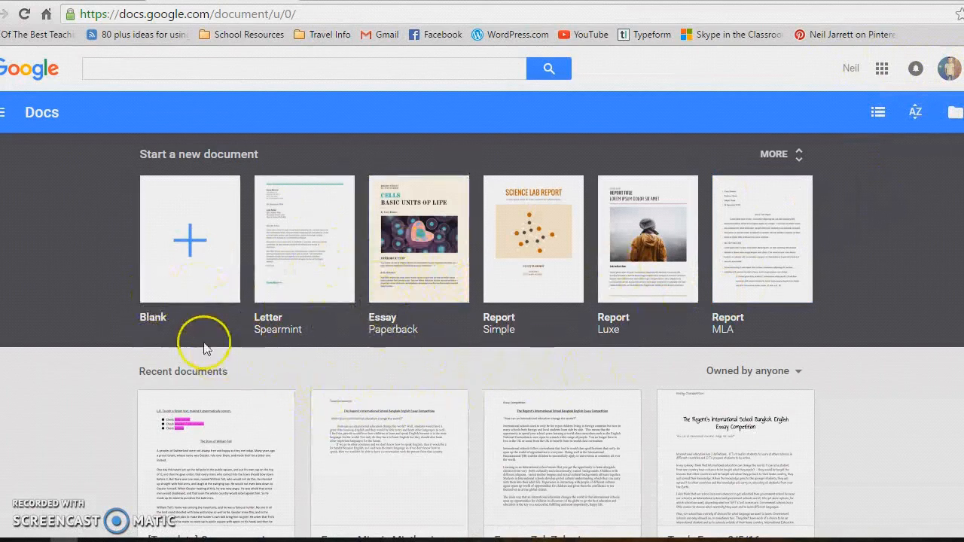
mouse_move(196, 242)
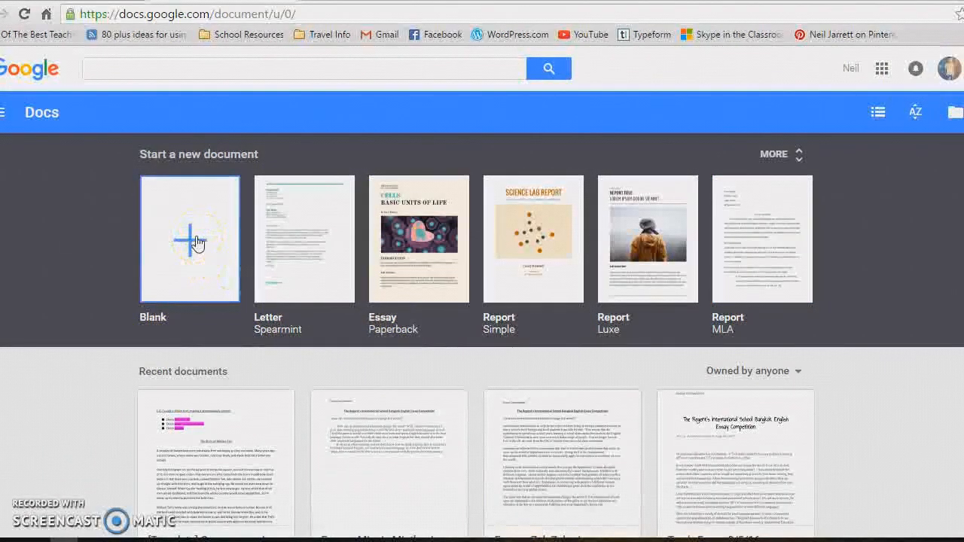
left_click(189, 238)
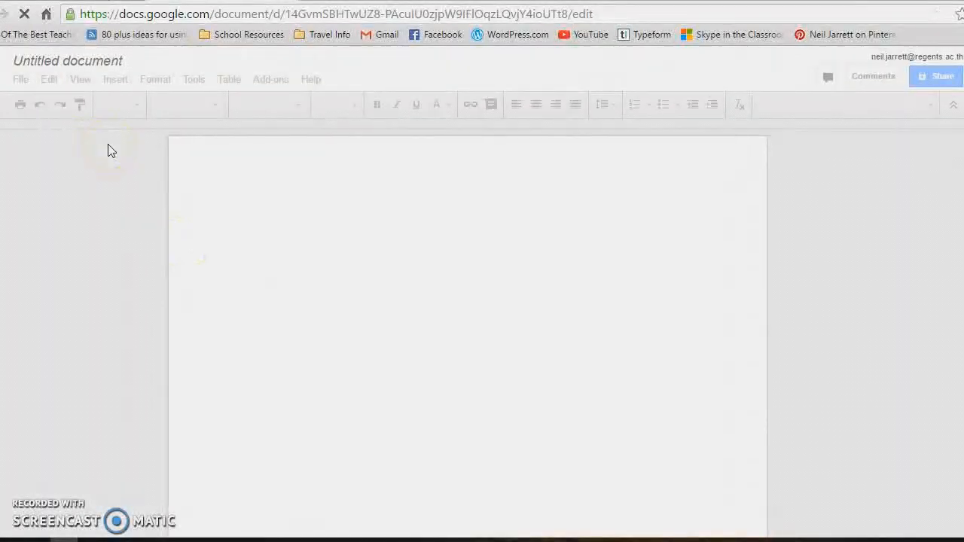
mouse_move(100, 321)
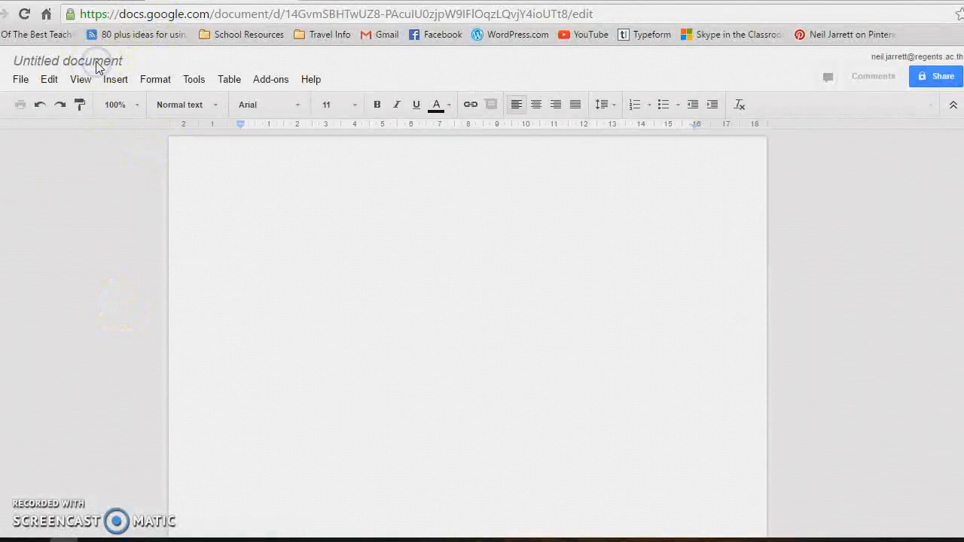
- Rename the untitled document to "Carbohydrates"
left_click(92, 62)
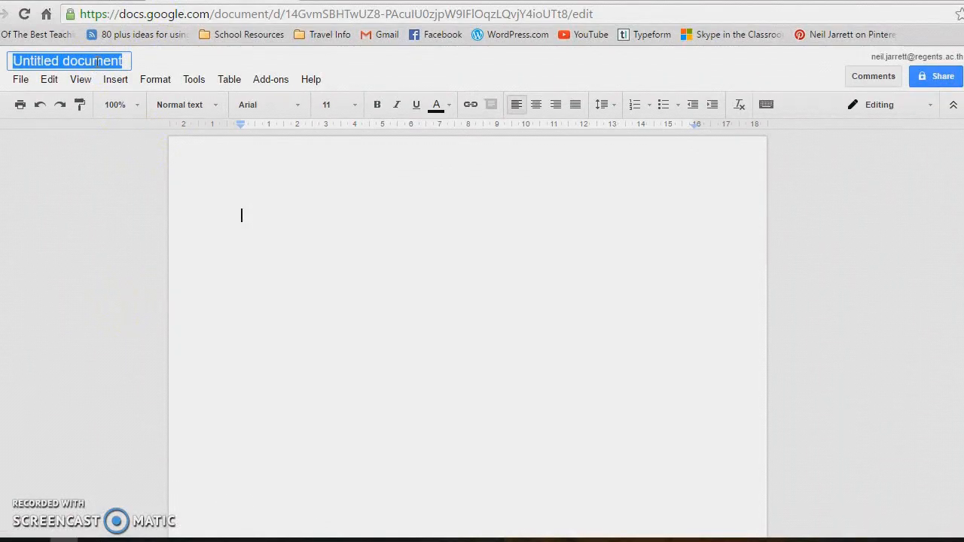
type("Carbo")
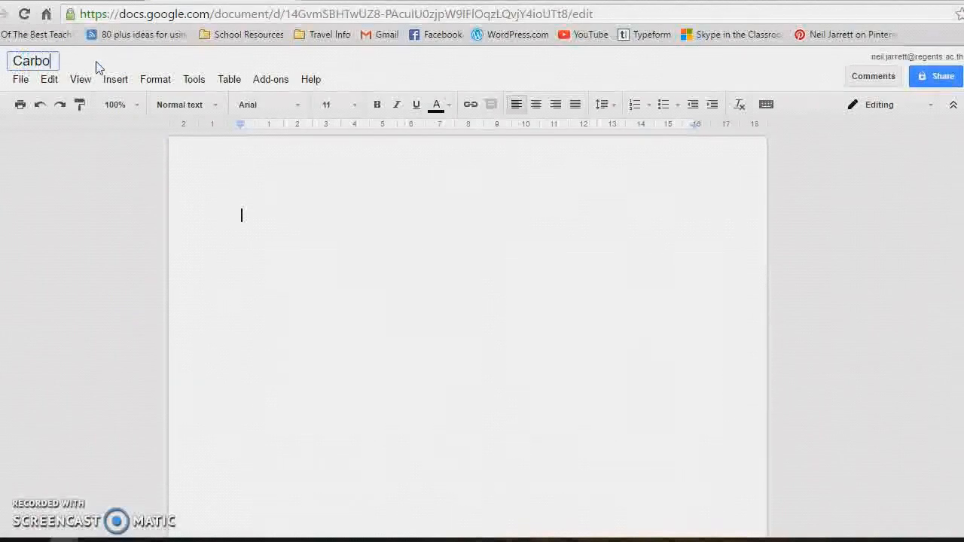
type("hyd")
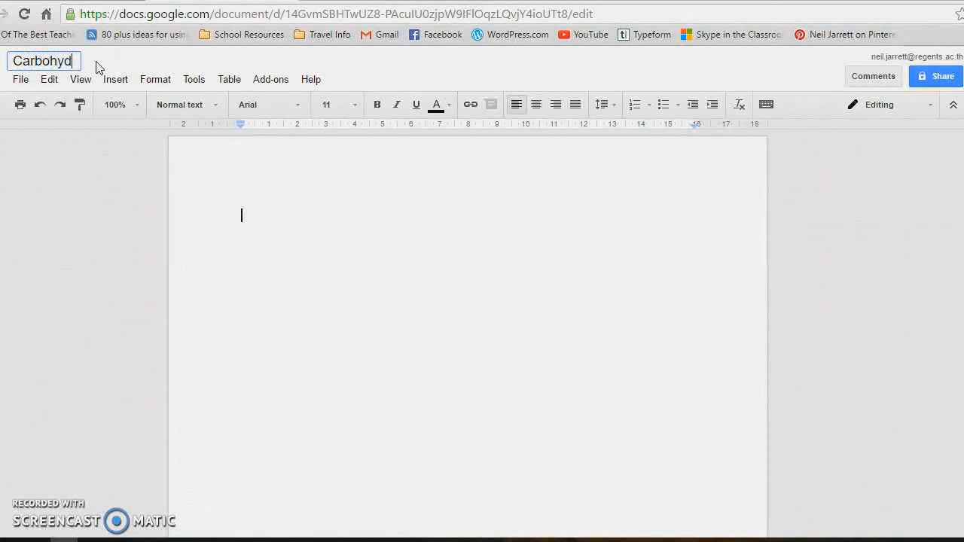
type("rates")
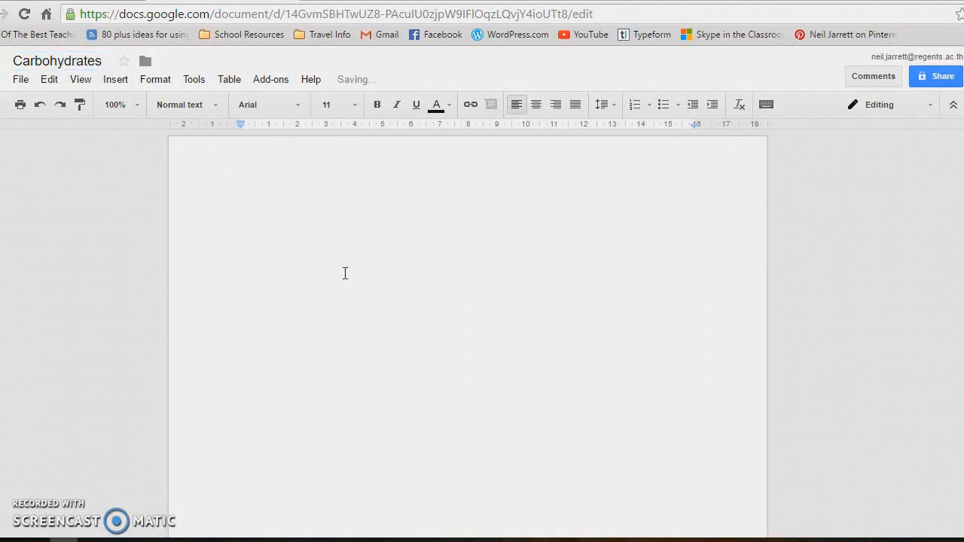
- Write the learning objective "L.O. To create a factsheet about food groups."
type("L.O.")
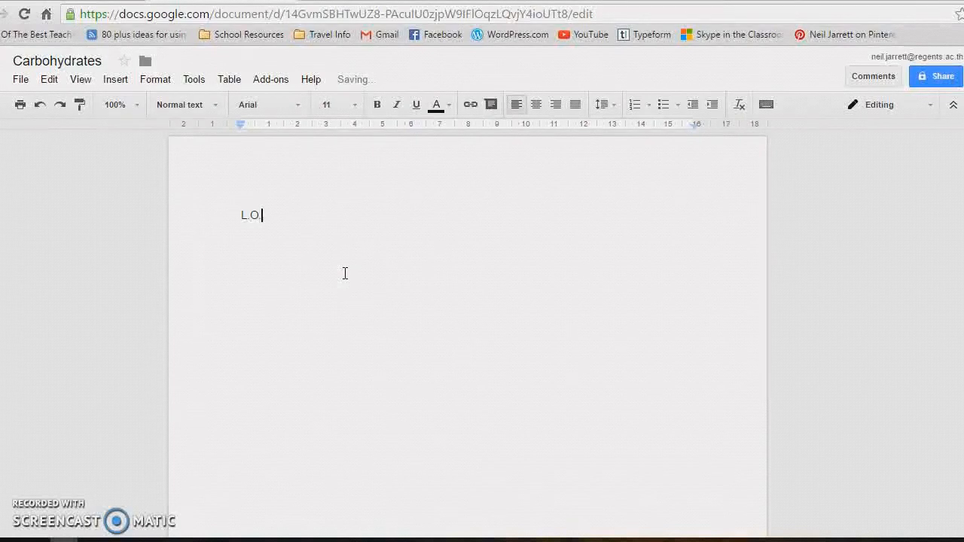
type("TO creat")
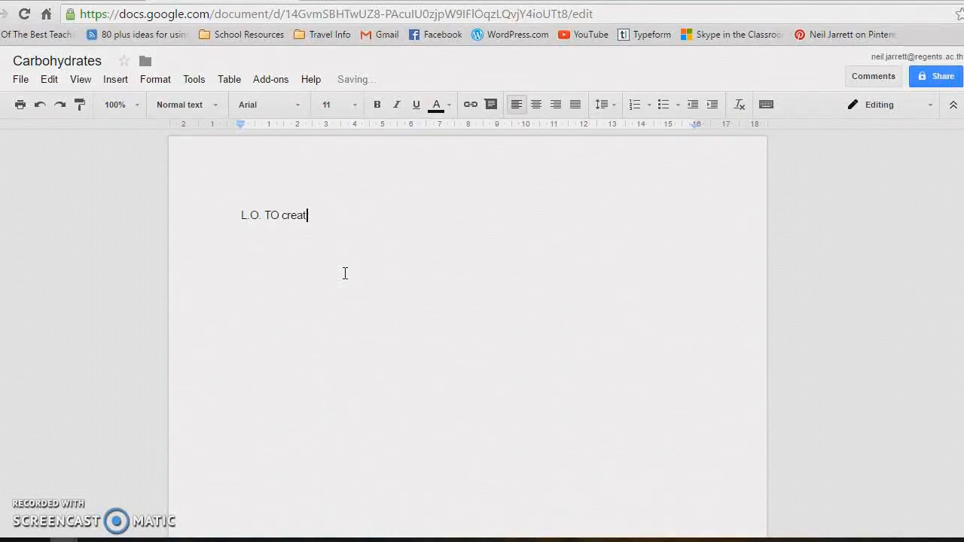
type("e a facts")
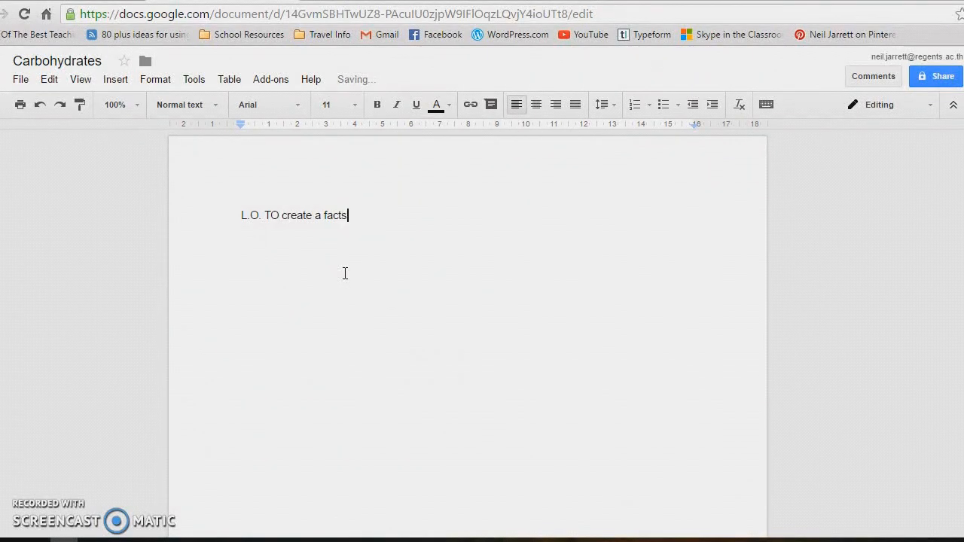
type("heet about fo")
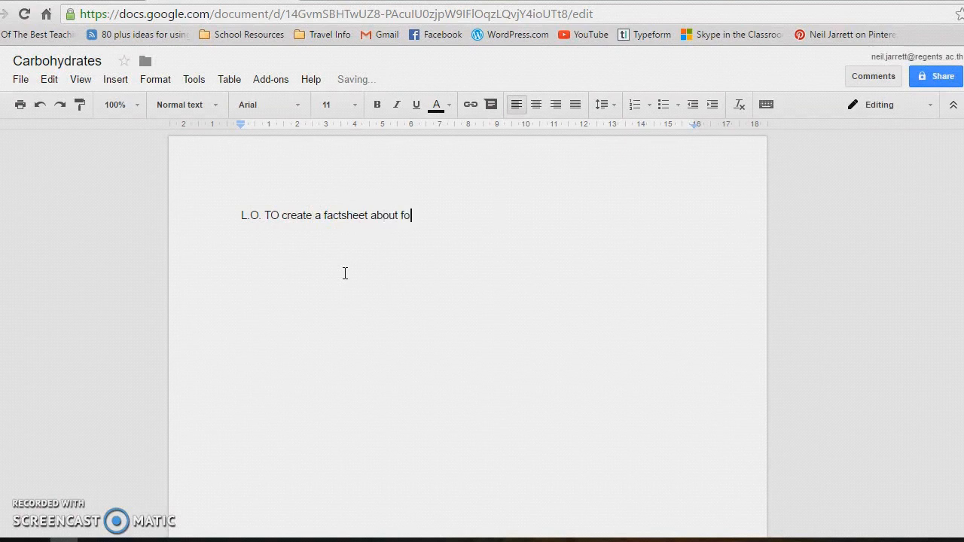
type("od groups.")
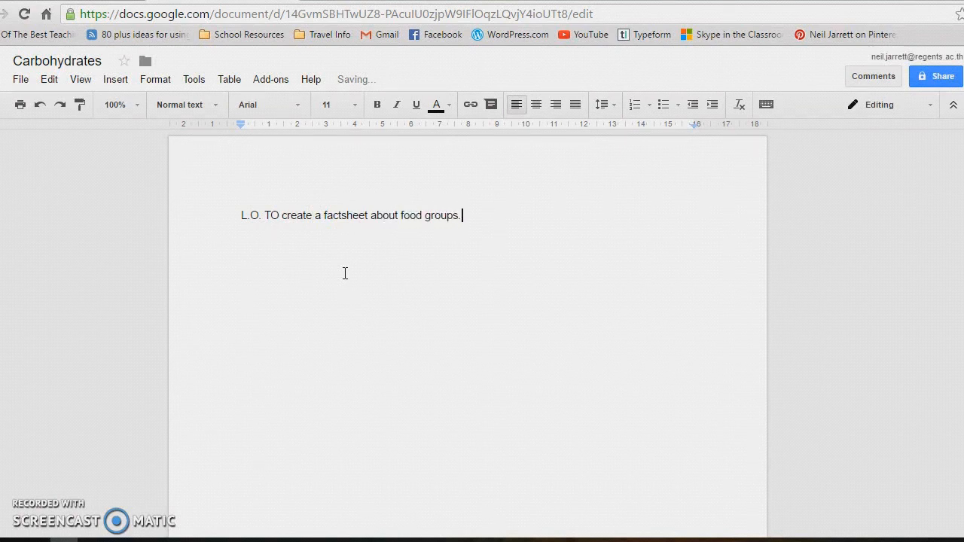
- Insert a "Name:" line above the learning objective
left_click(274, 208)
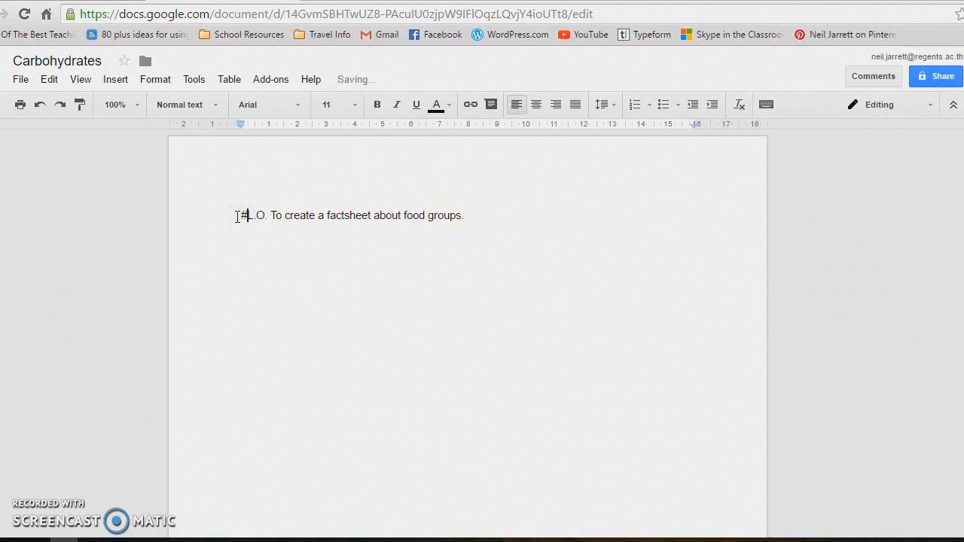
type("Name:")
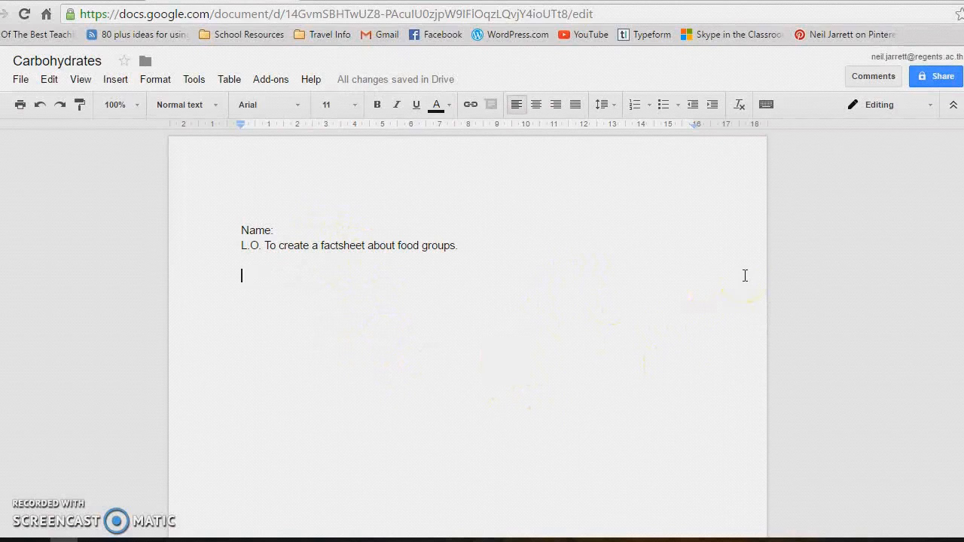
mouse_move(868, 121)
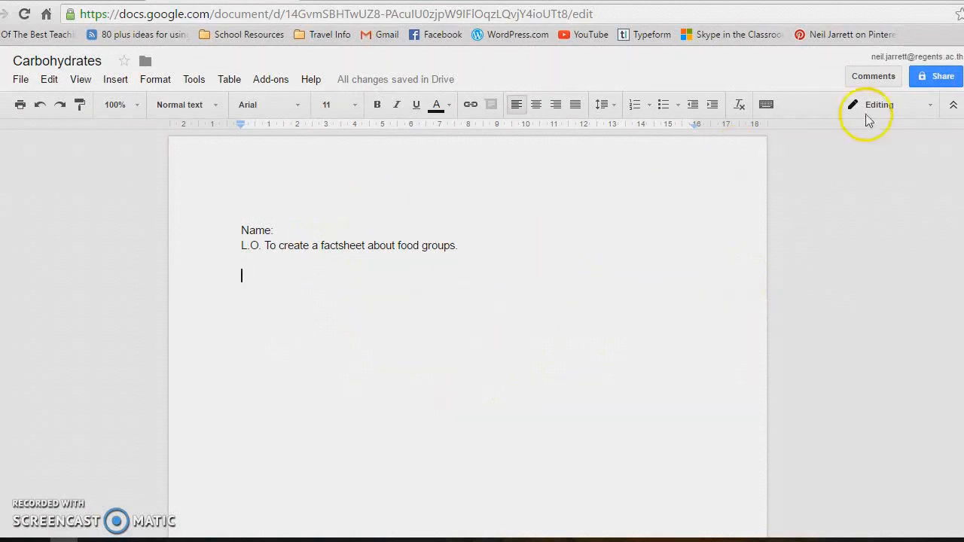
- Bring up the Share with others dialog for the Carbohydrates document
left_click(930, 78)
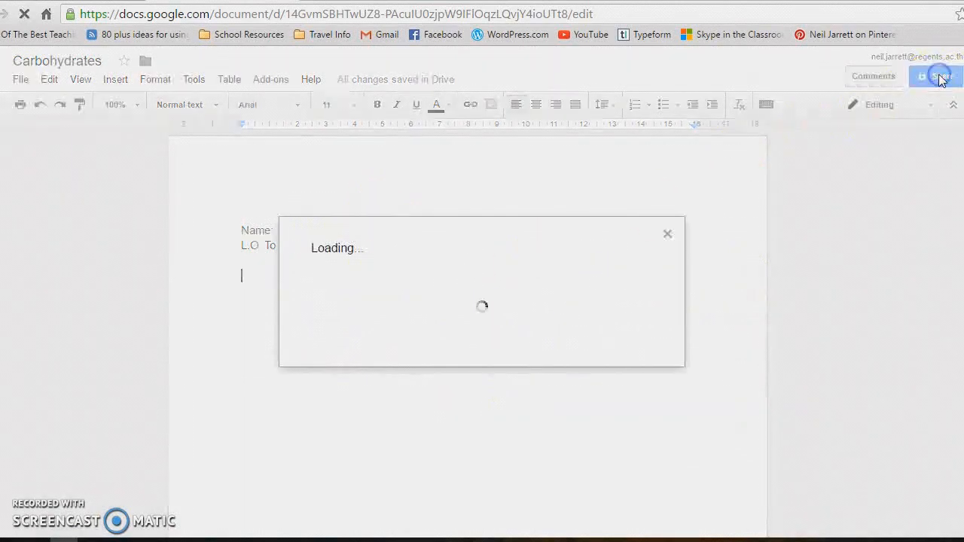
left_click(936, 79)
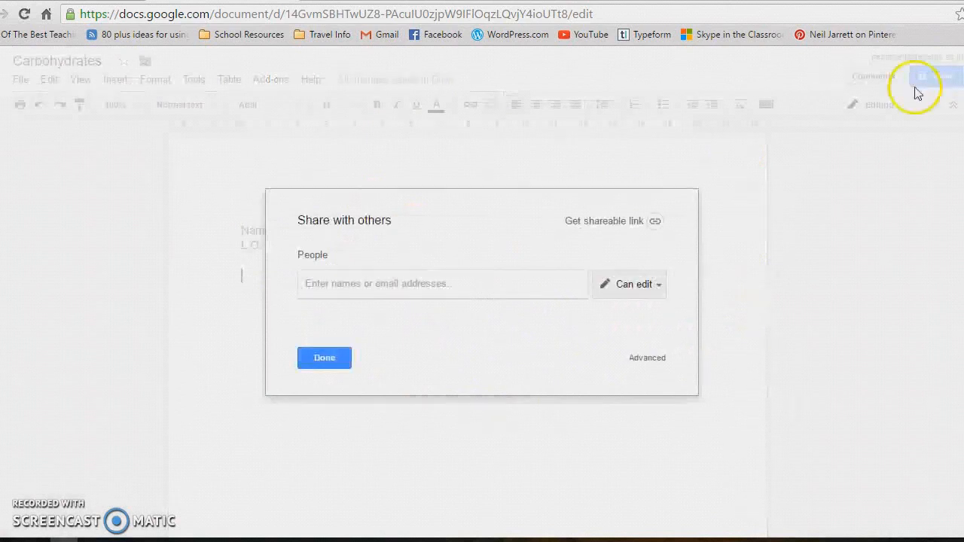
mouse_move(599, 286)
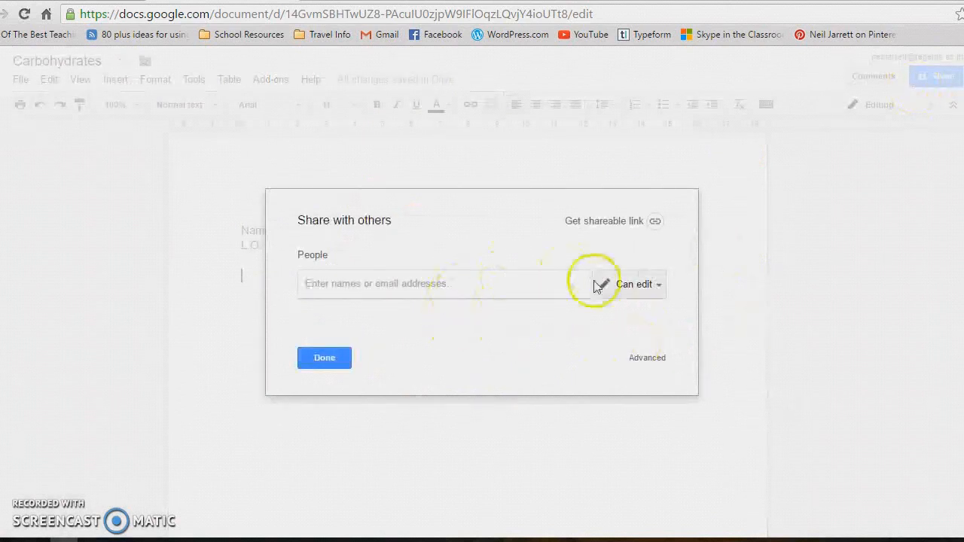
mouse_move(653, 223)
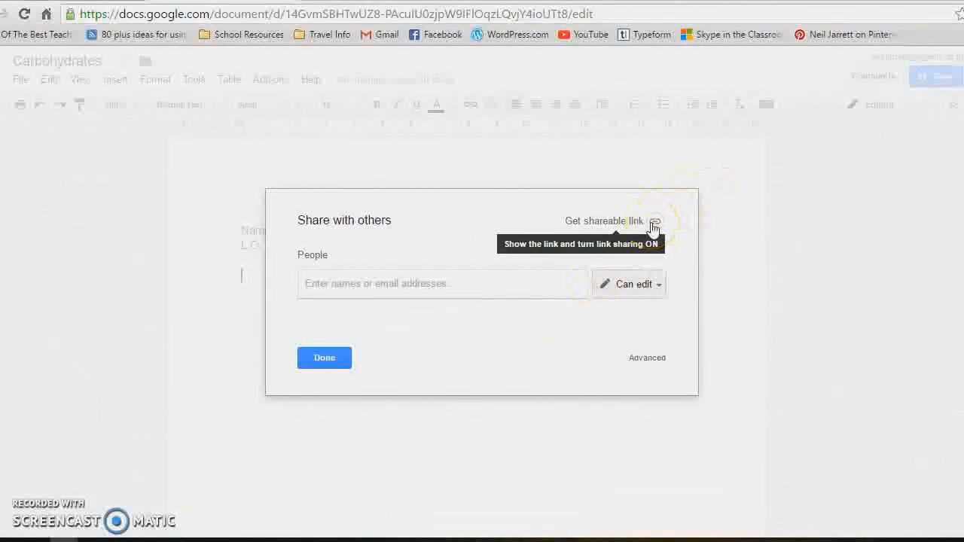
- Turn on link sharing so anyone at The Regent's School with the link can view
left_click(653, 220)
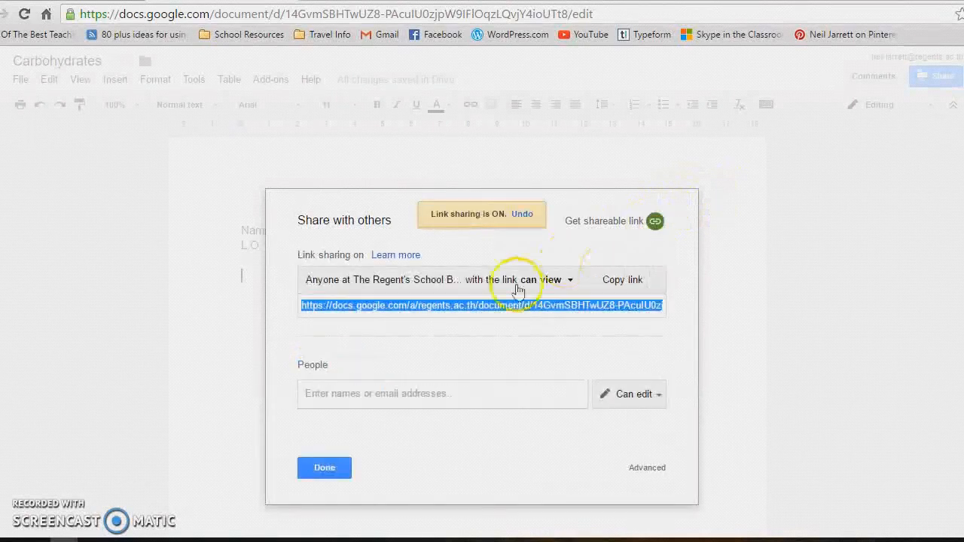
mouse_move(489, 311)
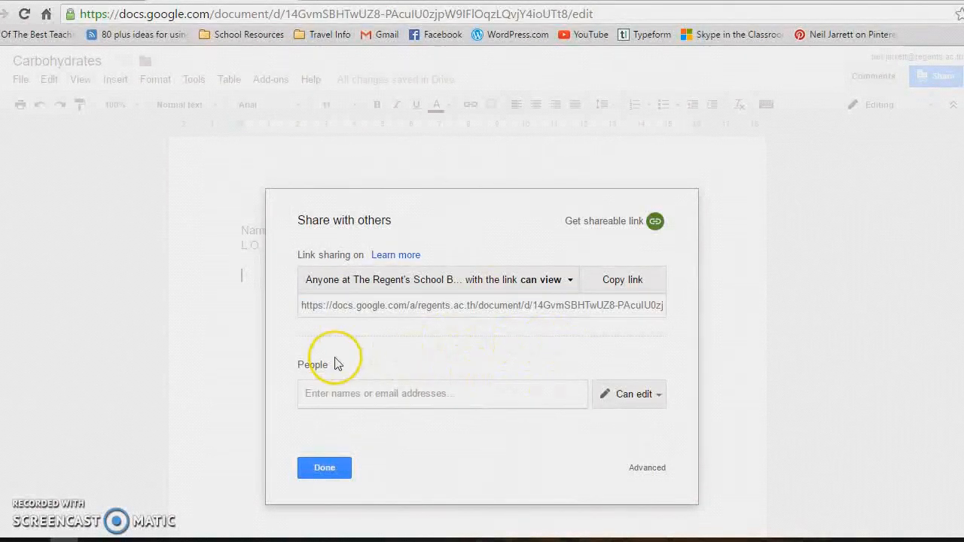
mouse_move(356, 387)
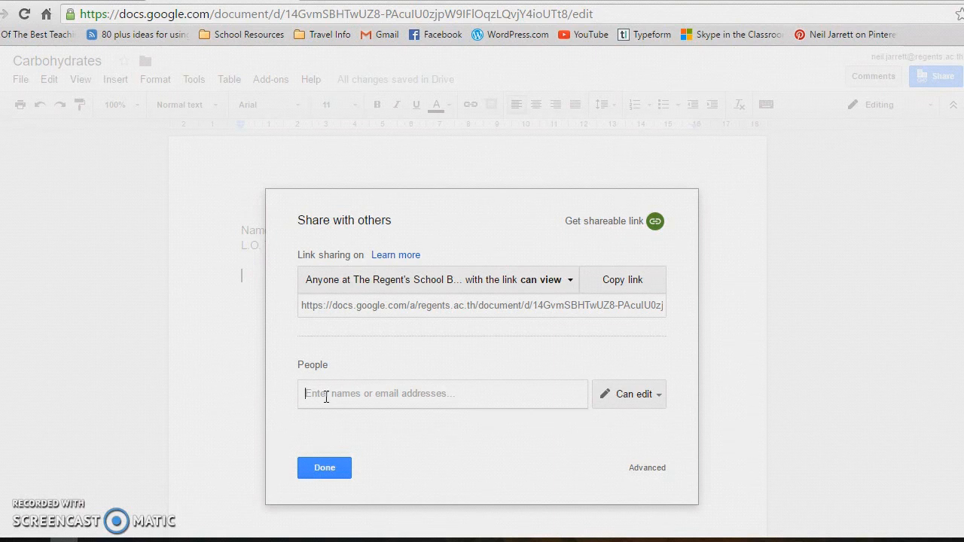
mouse_move(524, 499)
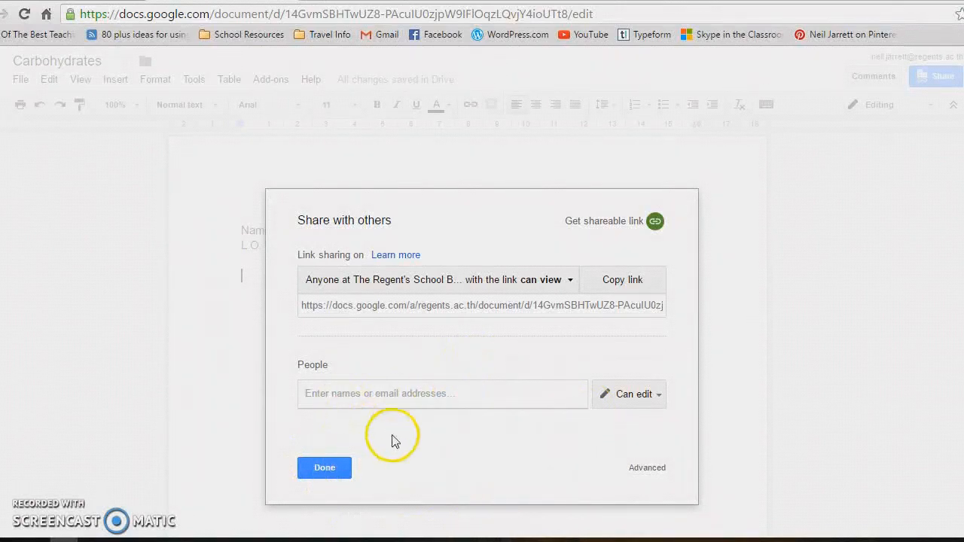
mouse_move(463, 416)
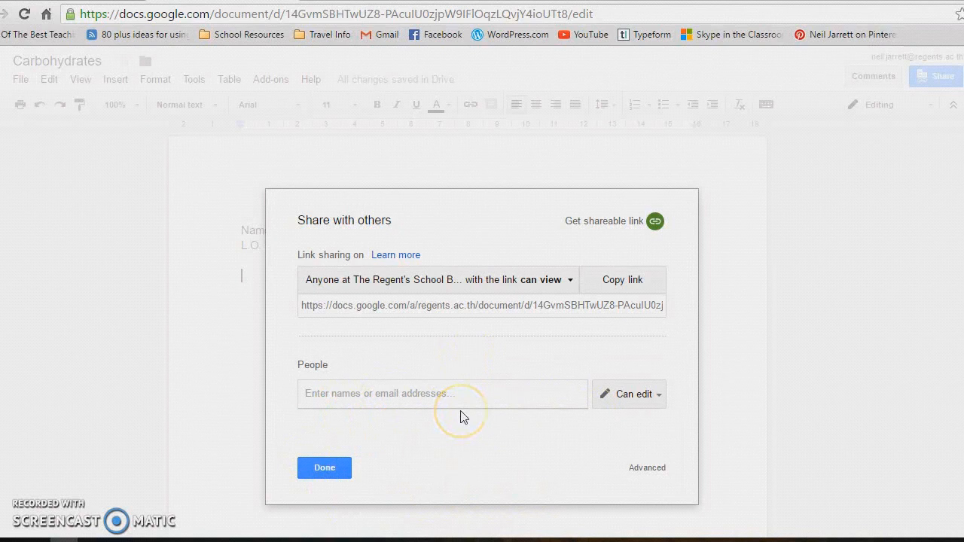
mouse_move(369, 454)
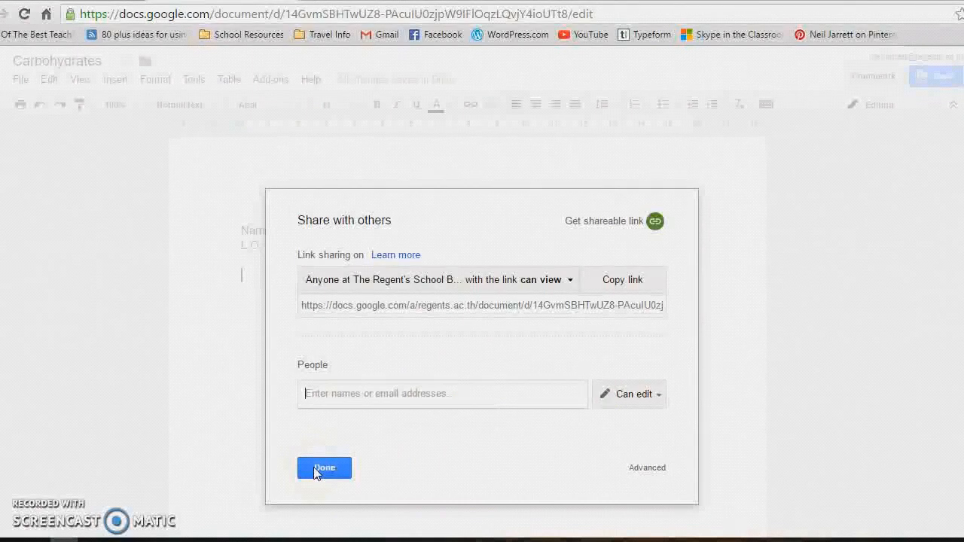
- Close the sharing dialog with Done and return to the document body
left_click(324, 467)
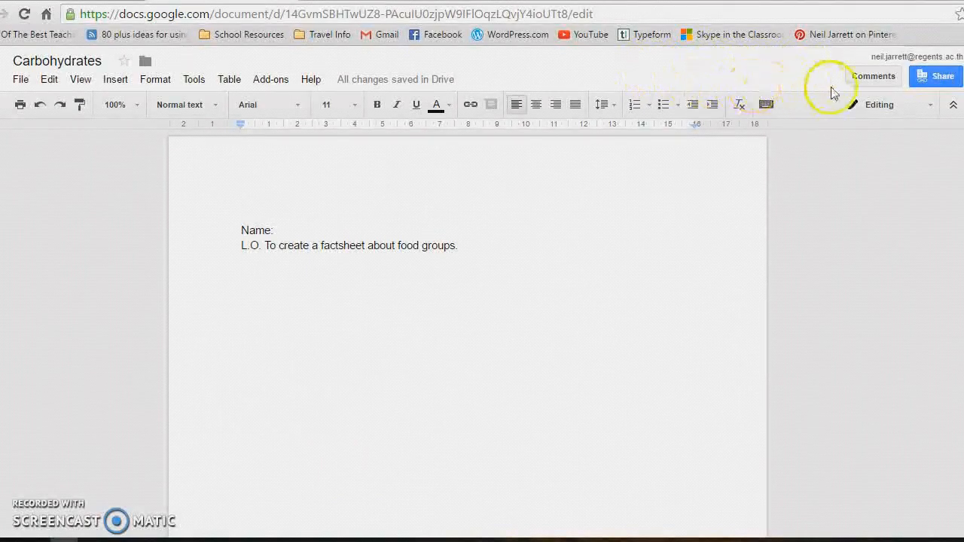
left_click(360, 256)
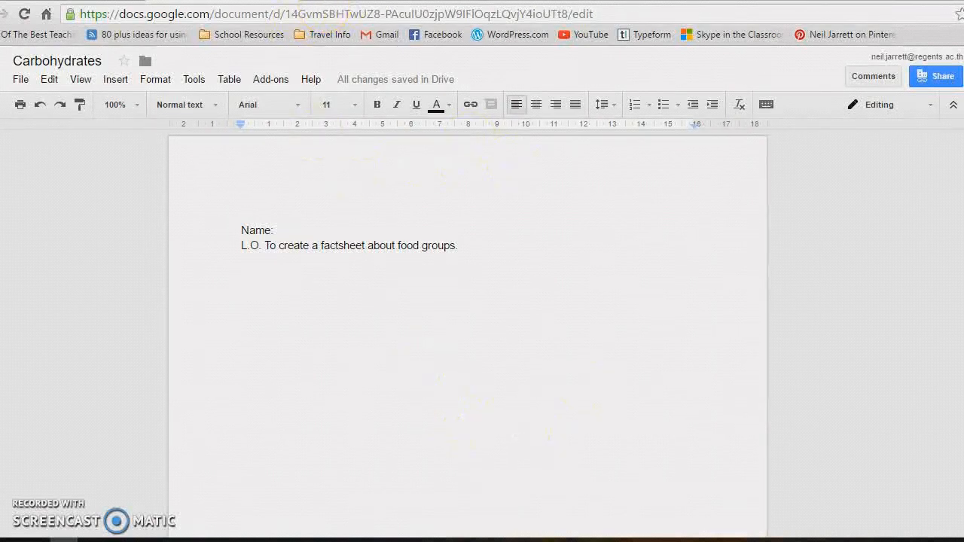
mouse_move(283, 268)
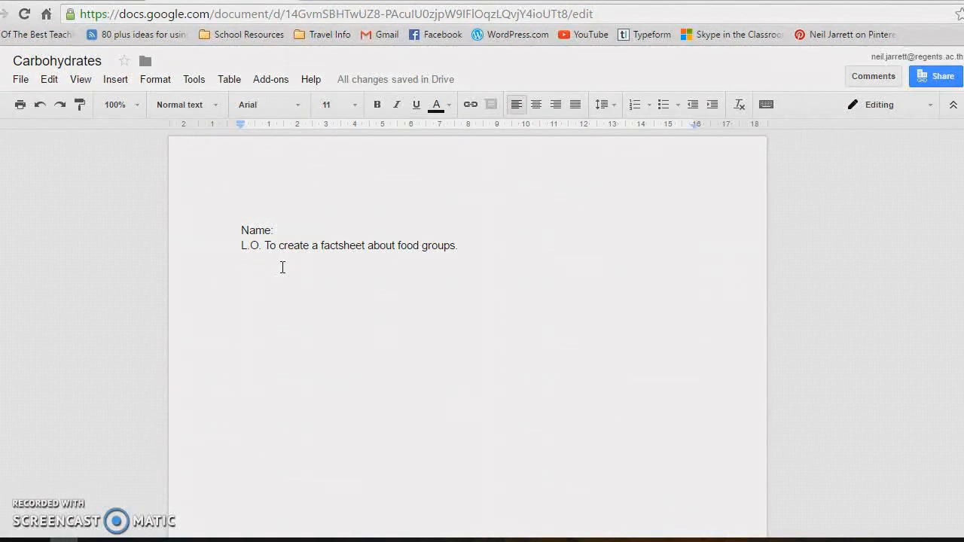
mouse_move(494, 267)
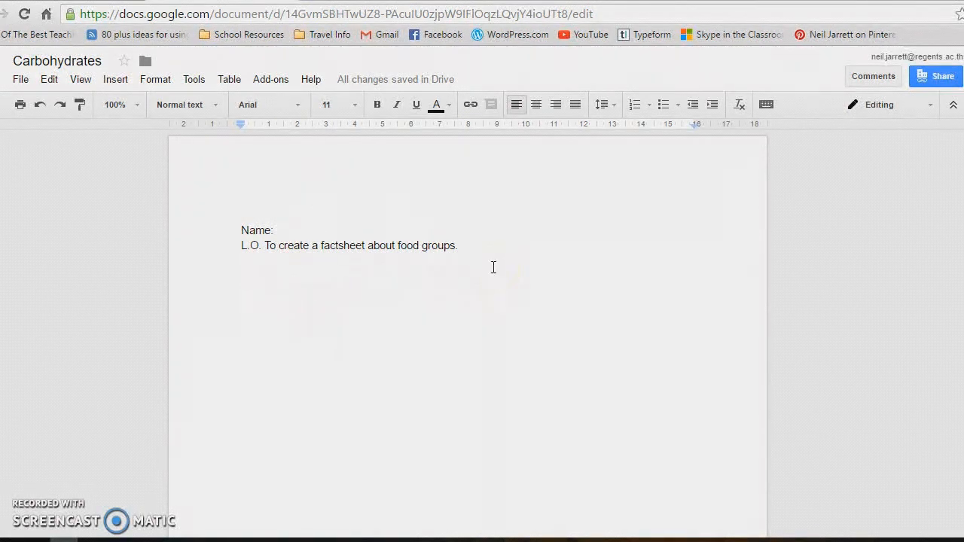
mouse_move(470, 388)
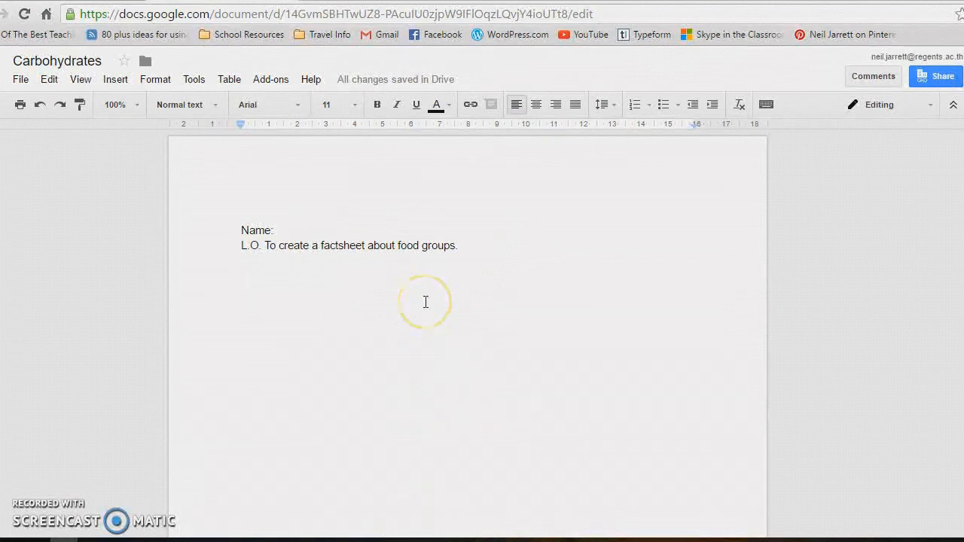
mouse_move(540, 219)
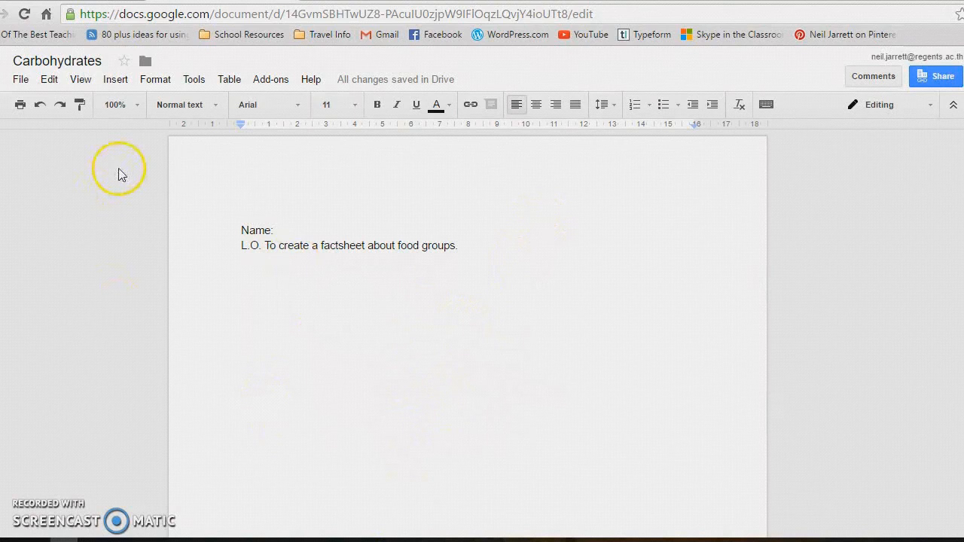
mouse_move(32, 300)
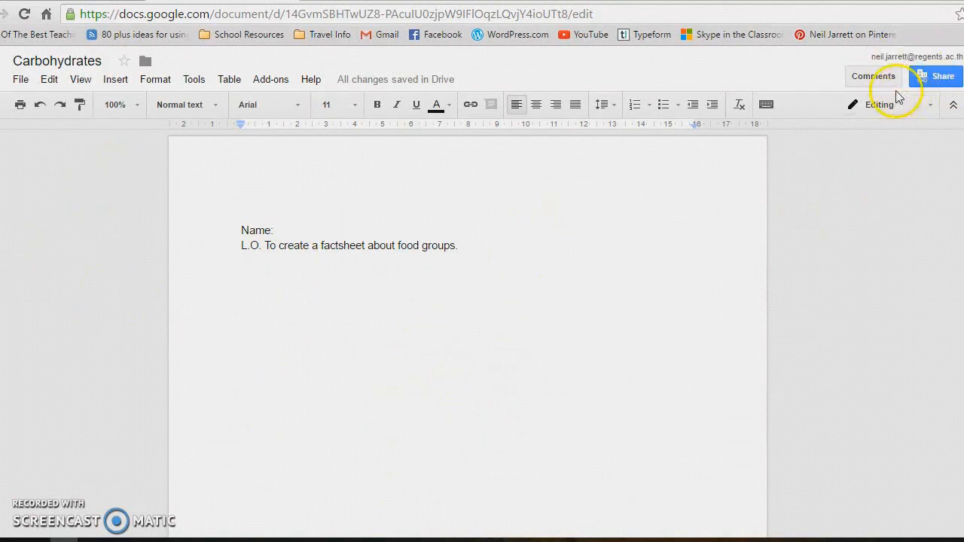
mouse_move(714, 73)
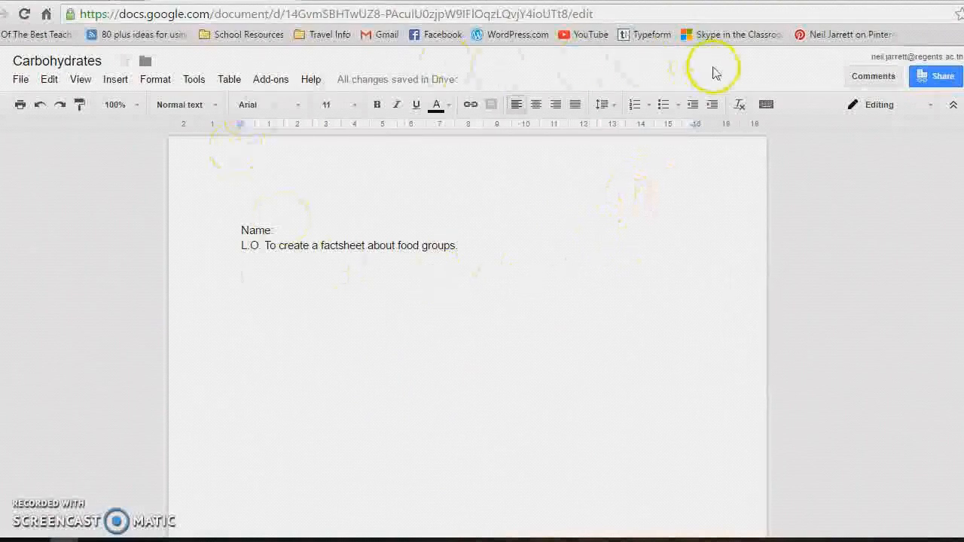
mouse_move(887, 172)
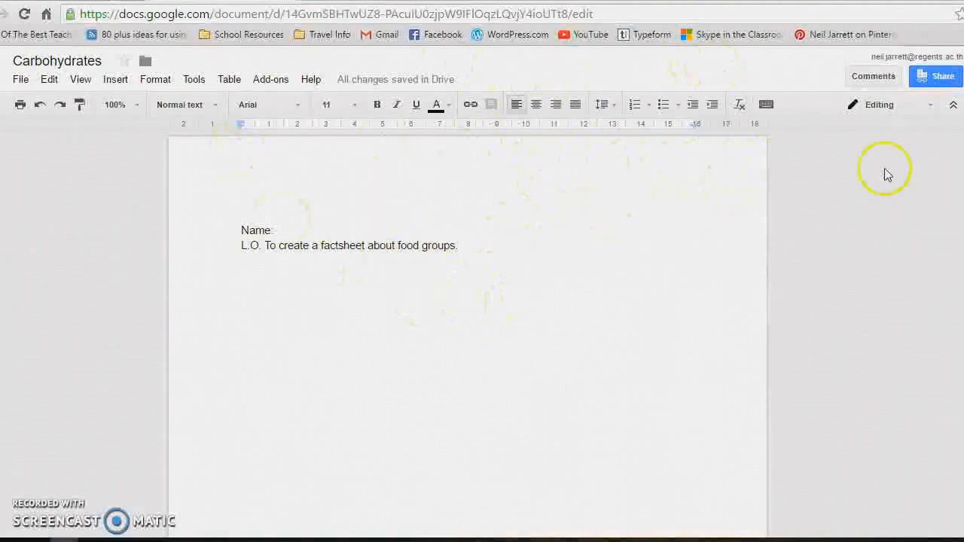
mouse_move(937, 164)
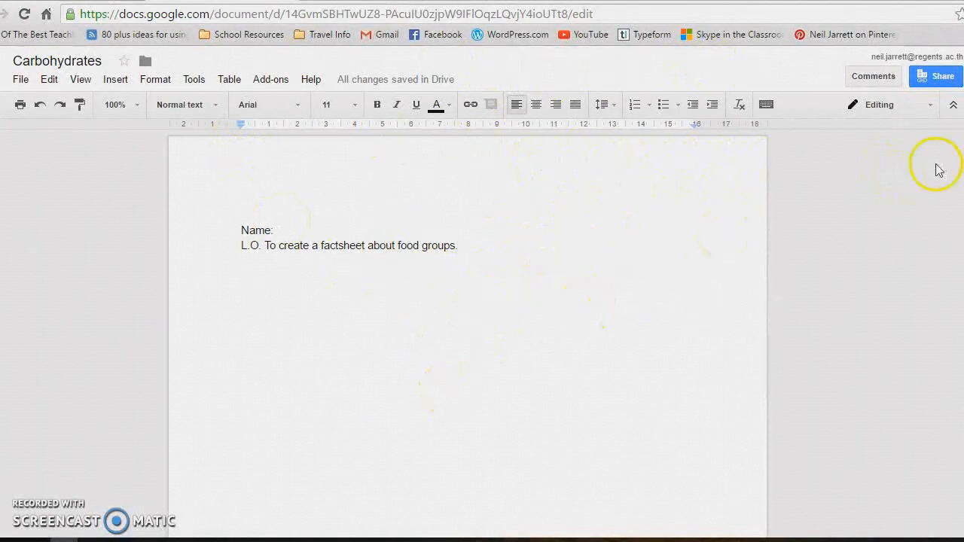
mouse_move(905, 88)
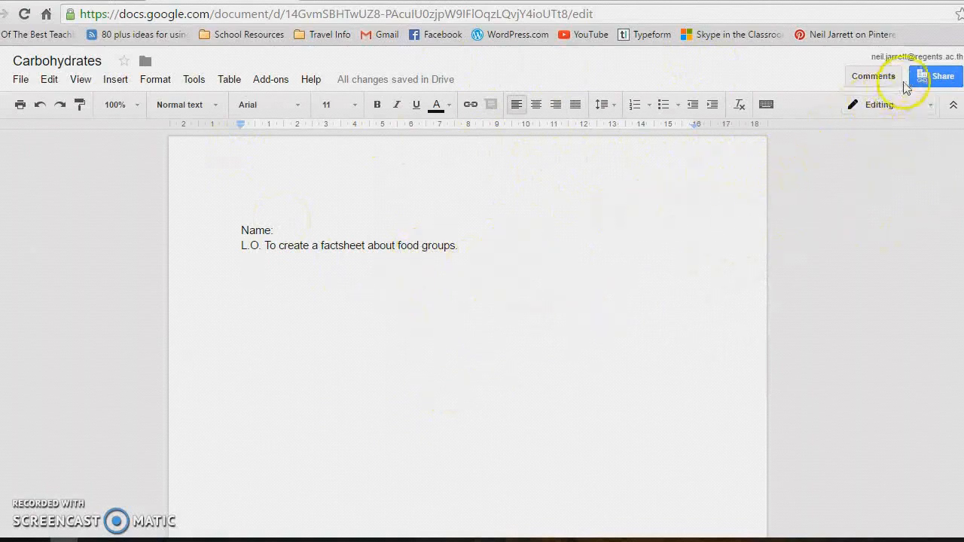
mouse_move(889, 77)
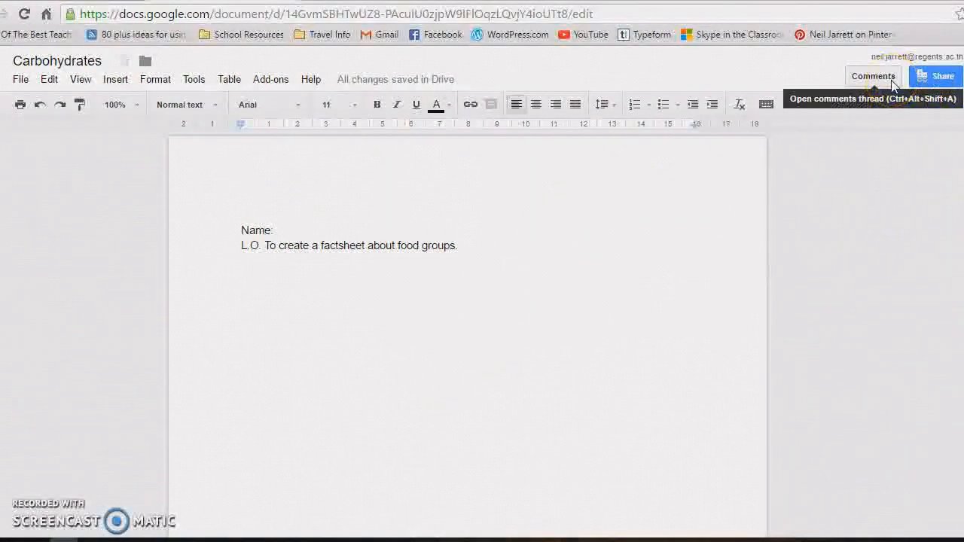
- Select the word "factsheet" and write a "Check this" comment on it
left_click(874, 76)
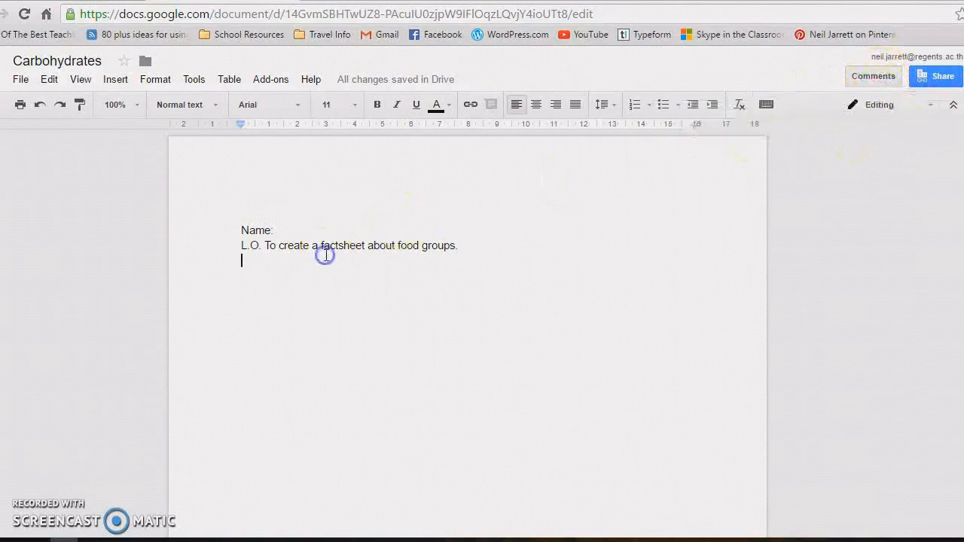
double_click(342, 246)
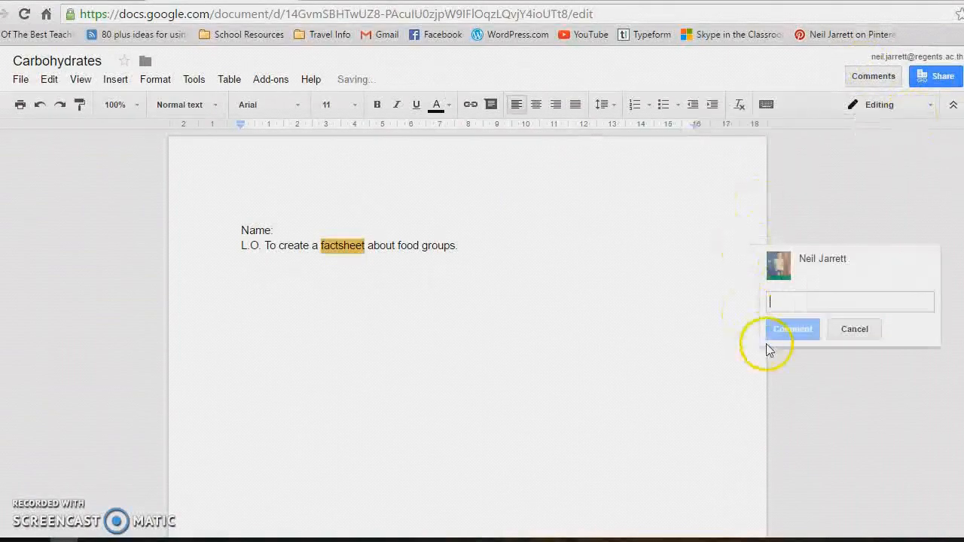
mouse_move(805, 296)
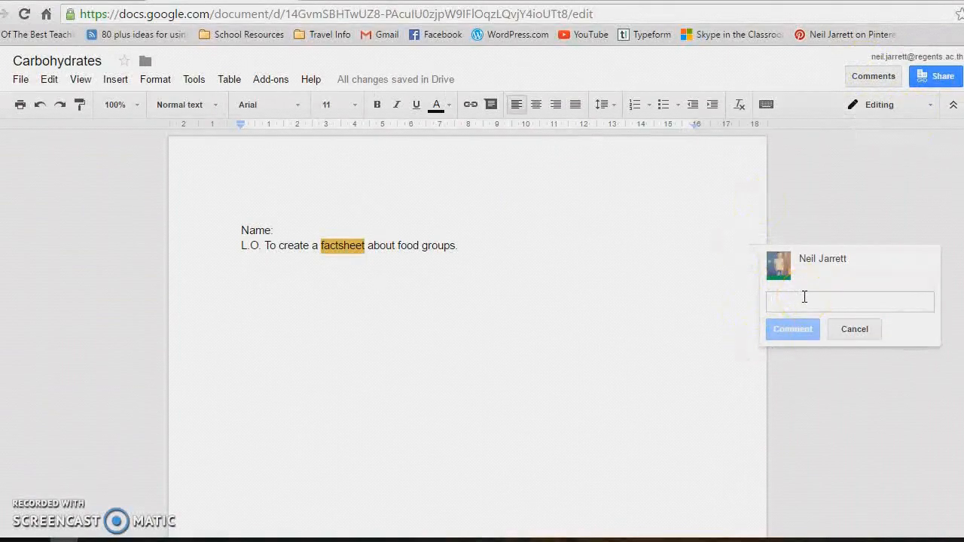
left_click(823, 301)
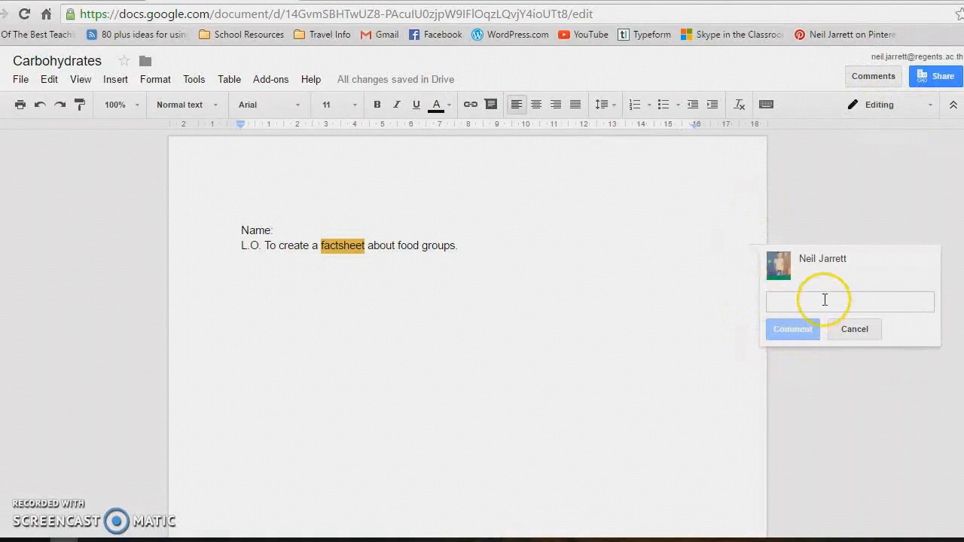
type("Check this")
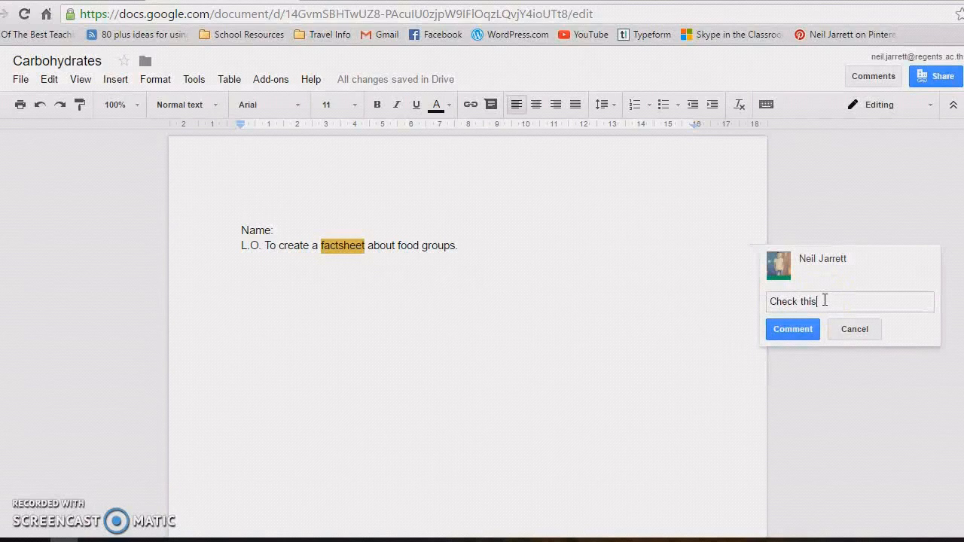
left_click(792, 329)
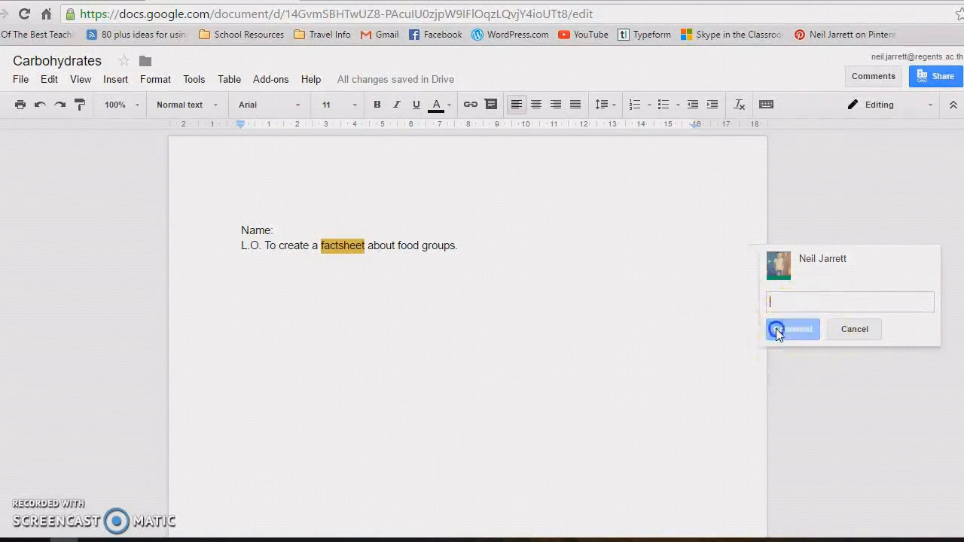
- Post the "Check this" comment and return to the page
left_click(791, 328)
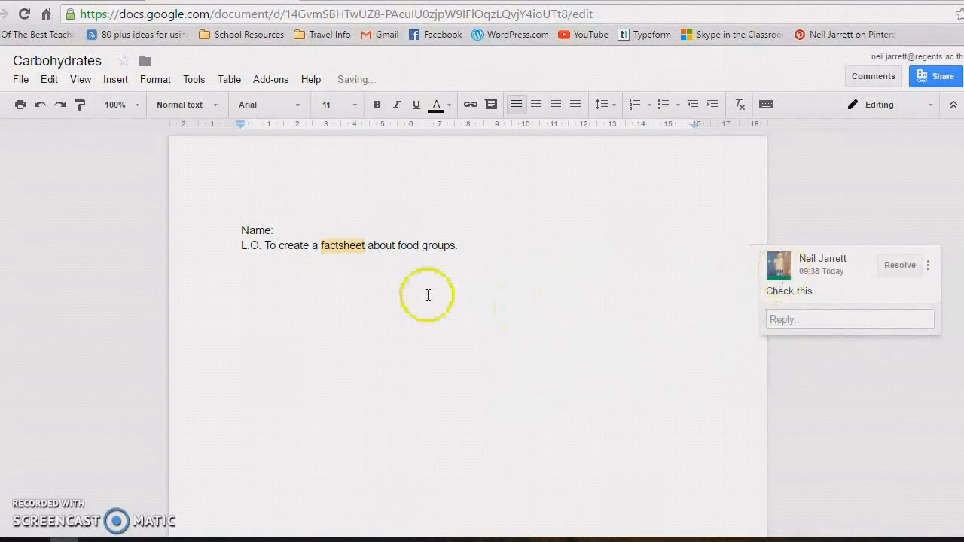
mouse_move(805, 299)
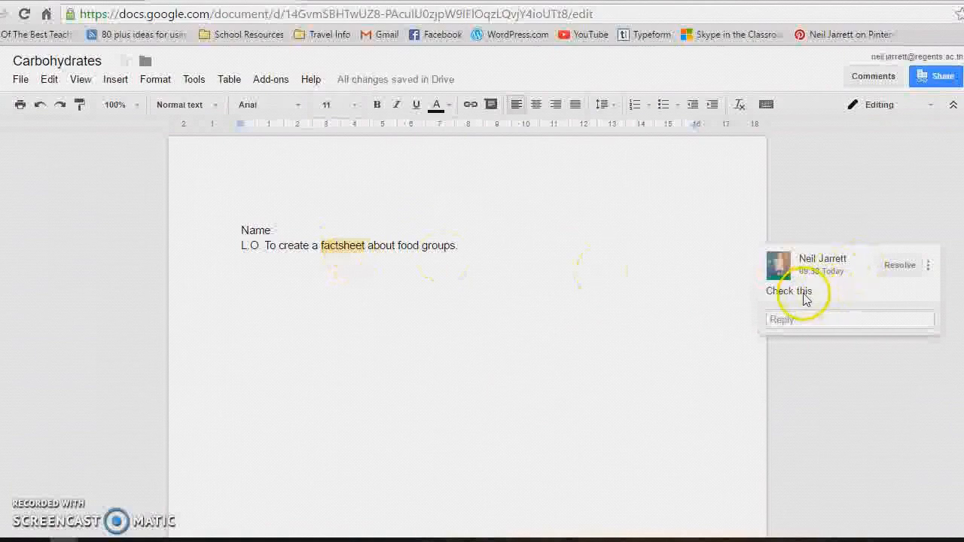
mouse_move(899, 265)
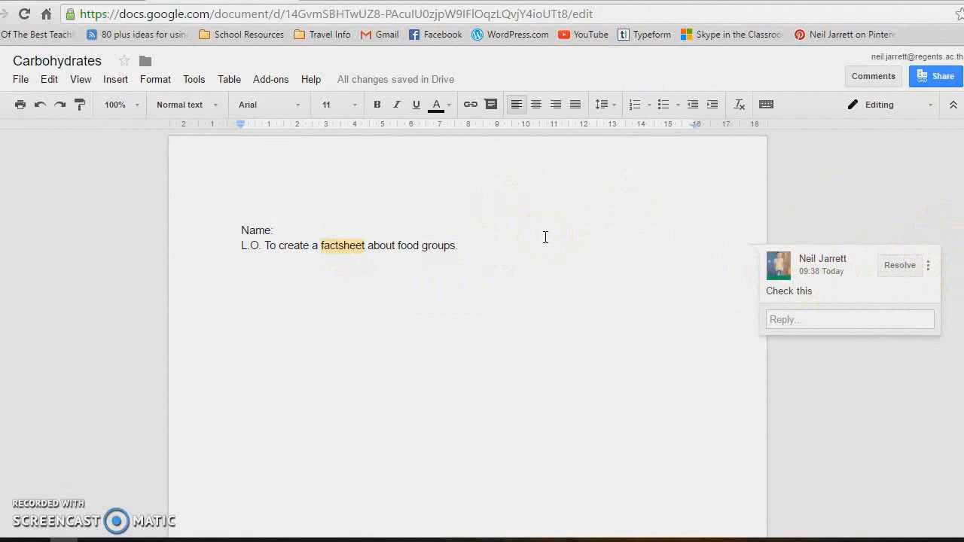
left_click(849, 319)
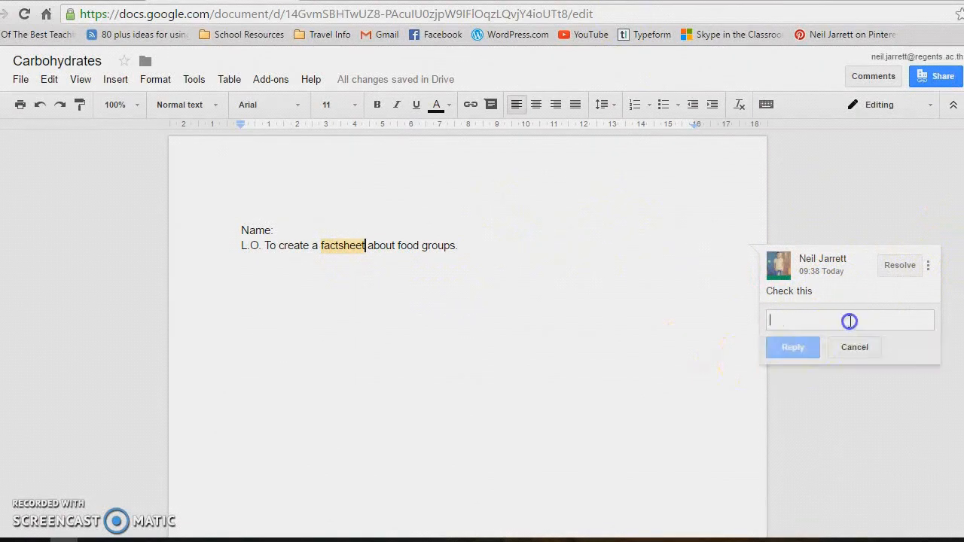
left_click(428, 408)
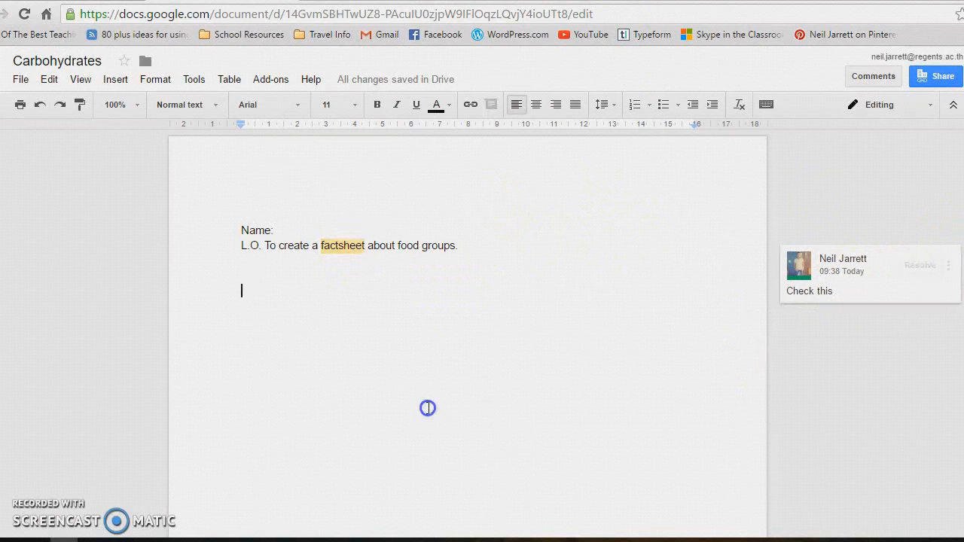